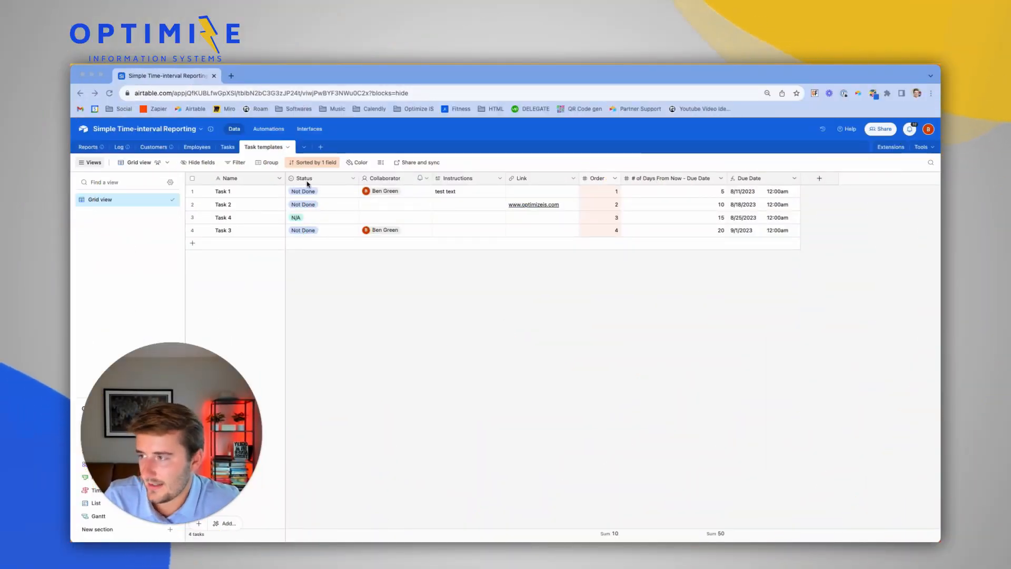
- Review the Status field's color-coded options, save them, and bring up the field's actions menu
click(302, 178)
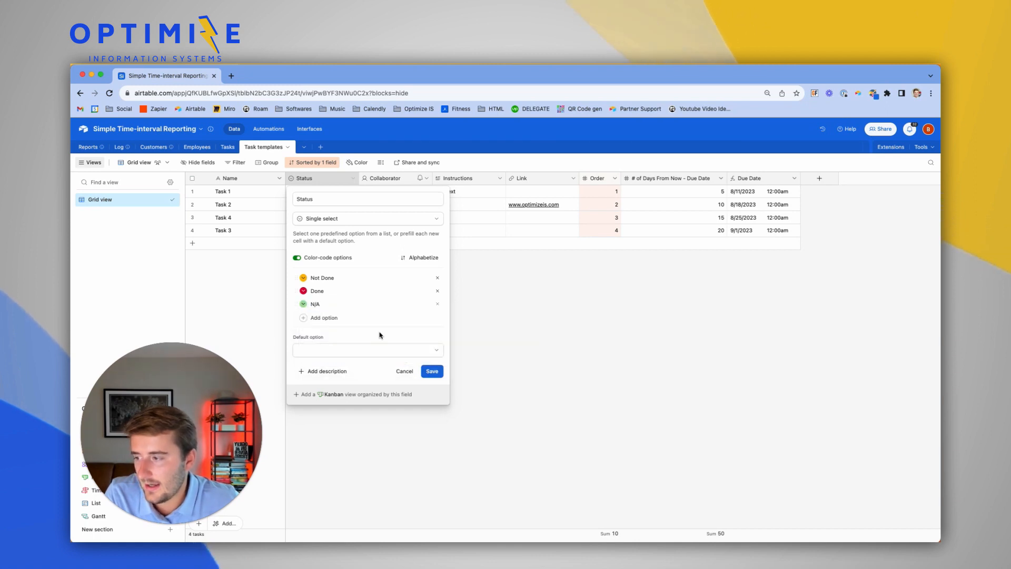
click(362, 303)
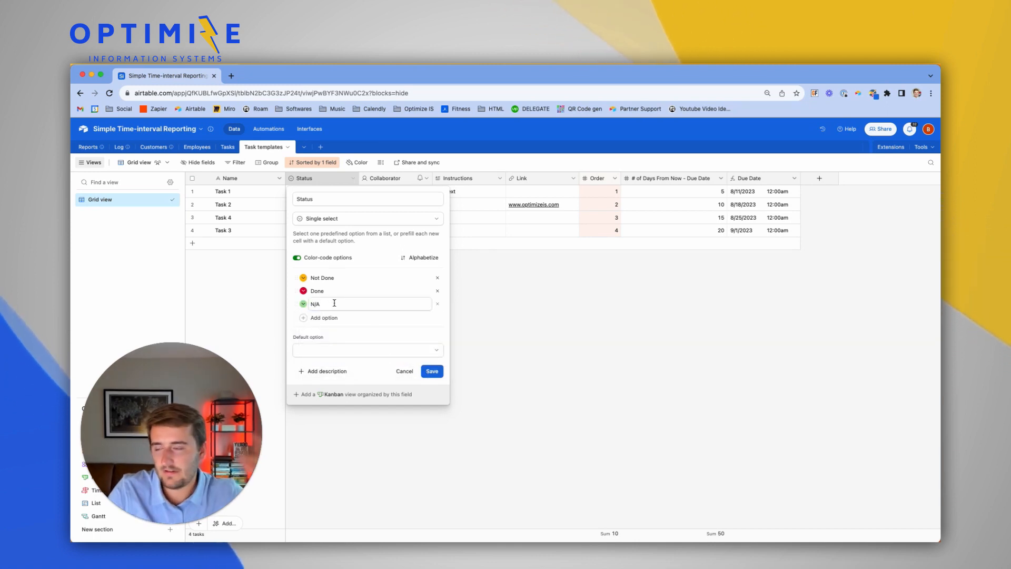
click(432, 371)
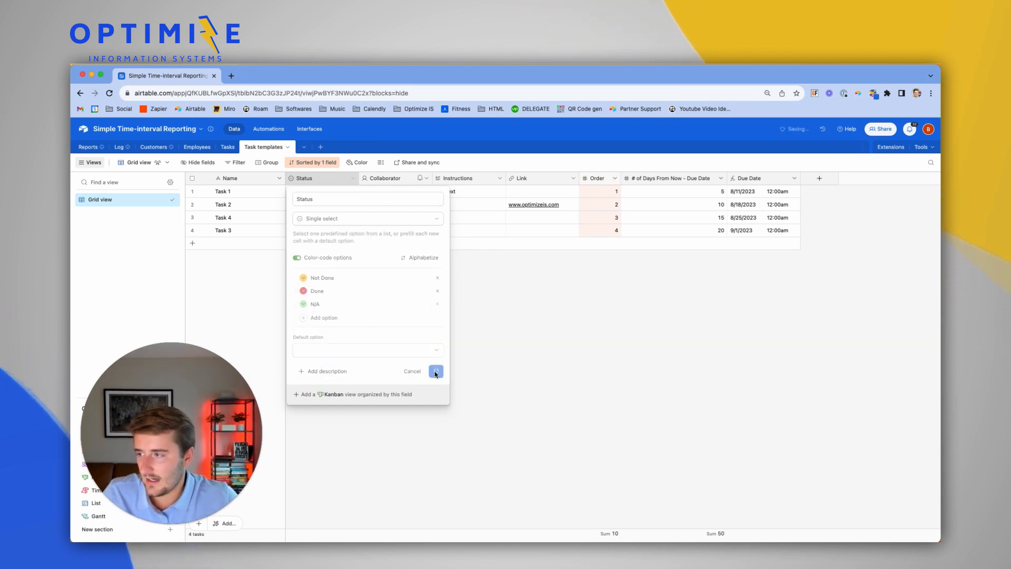
click(437, 371)
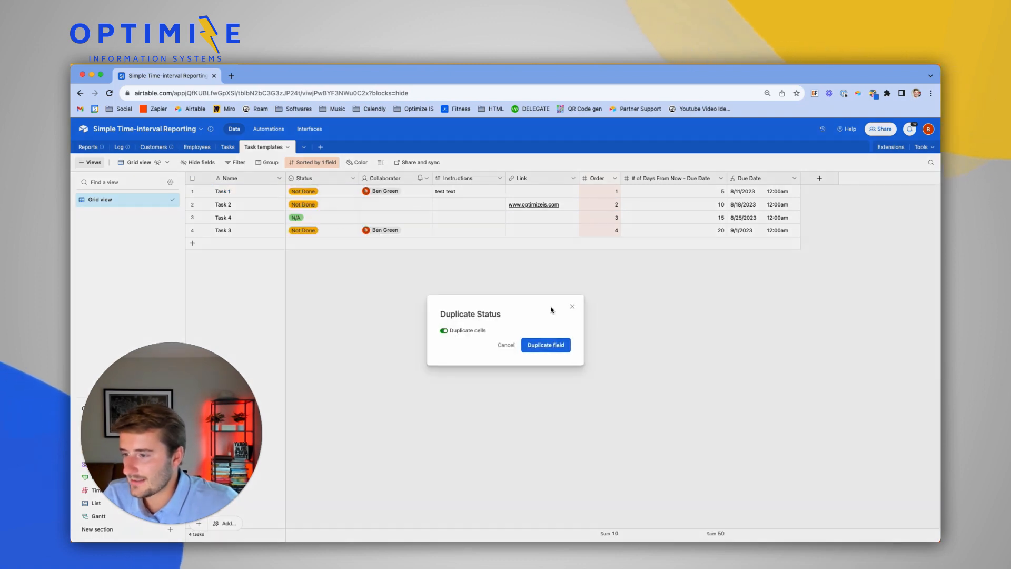
- Duplicate Status with cells as a Multiple select 'Status copy' field, then clear the statuses of Tasks 1, 2 and 4
click(545, 344)
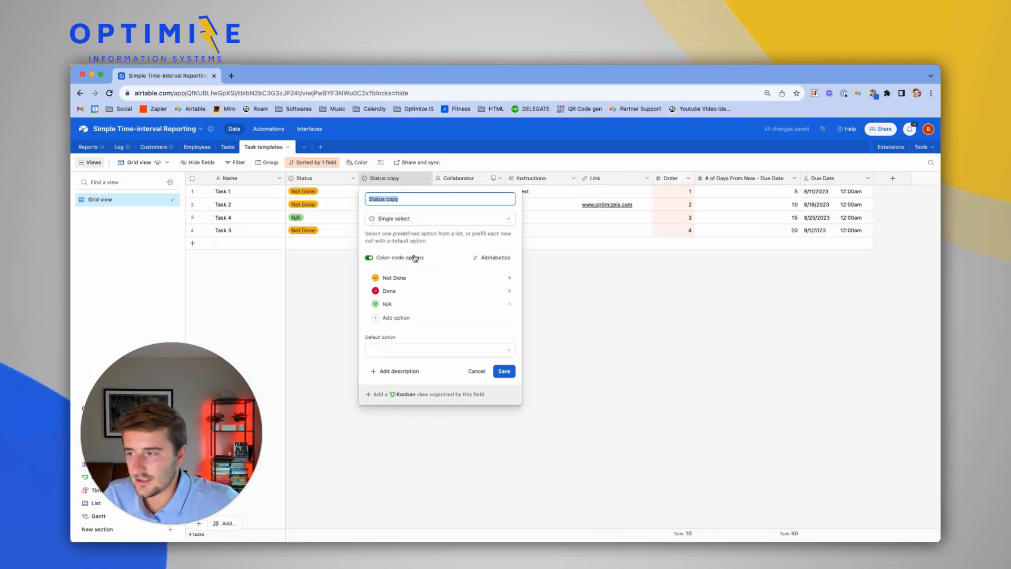
click(440, 218)
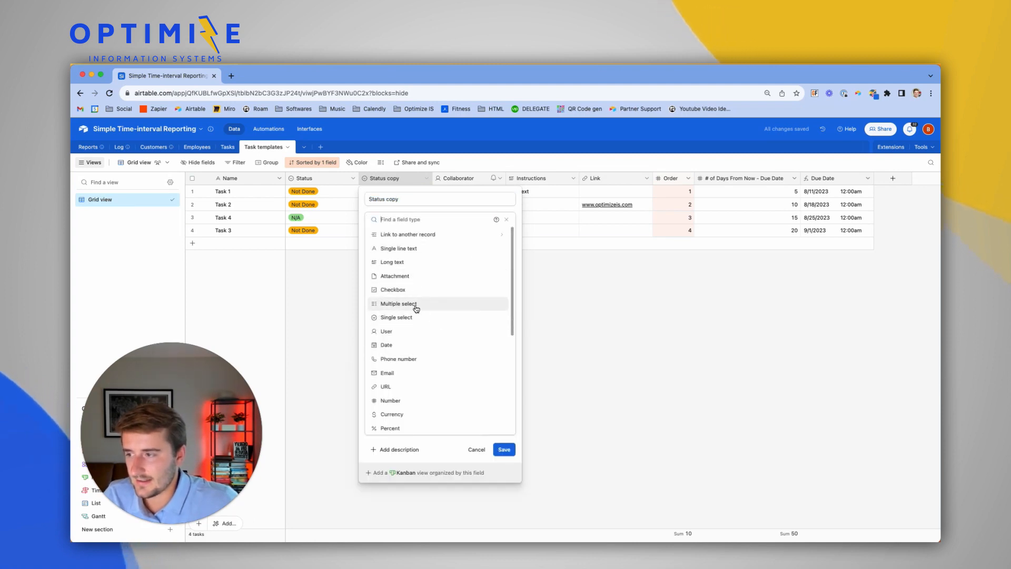
click(504, 449)
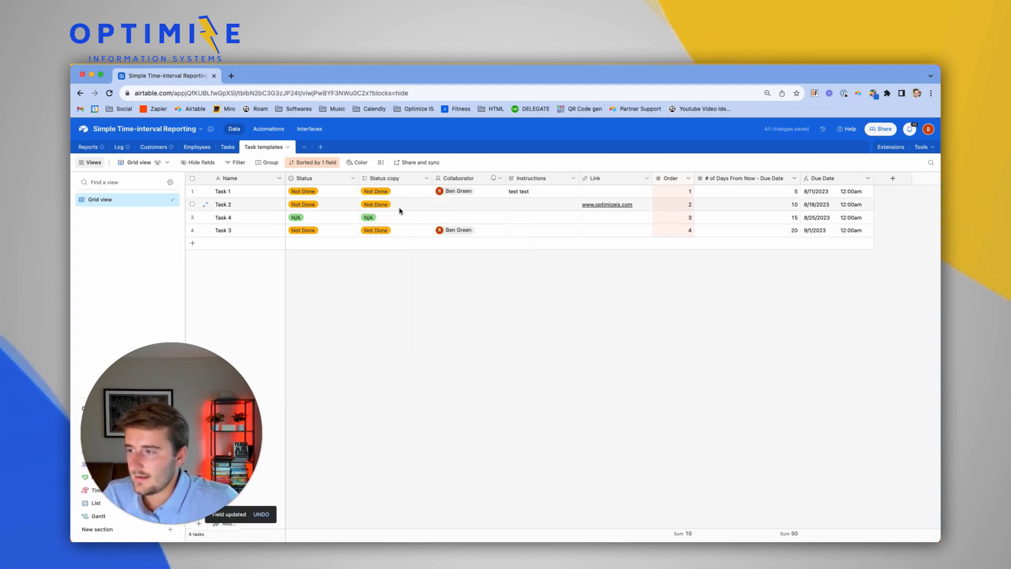
click(321, 190)
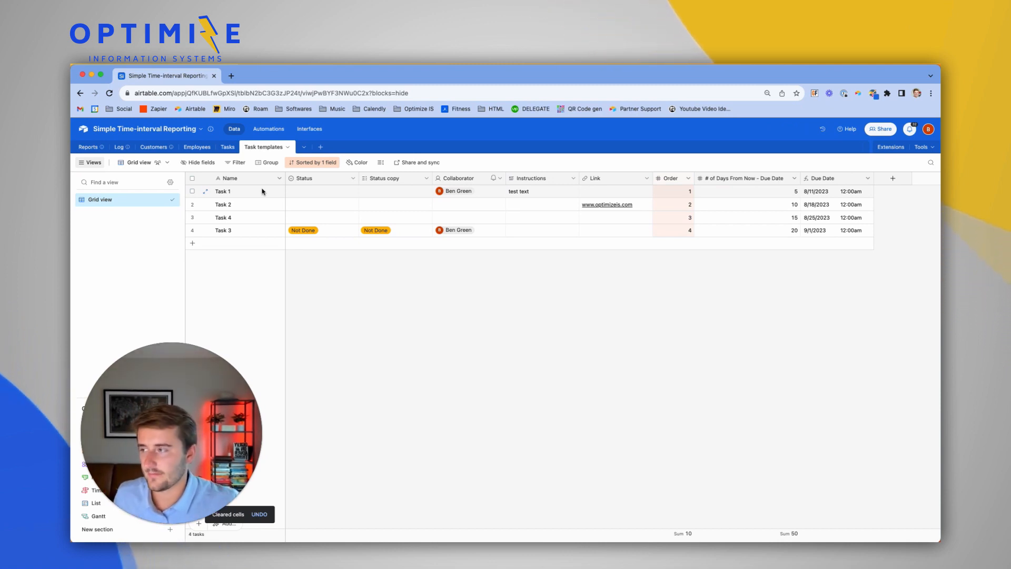
- Select and copy Task 1's row cells from the Task templates table
click(239, 191)
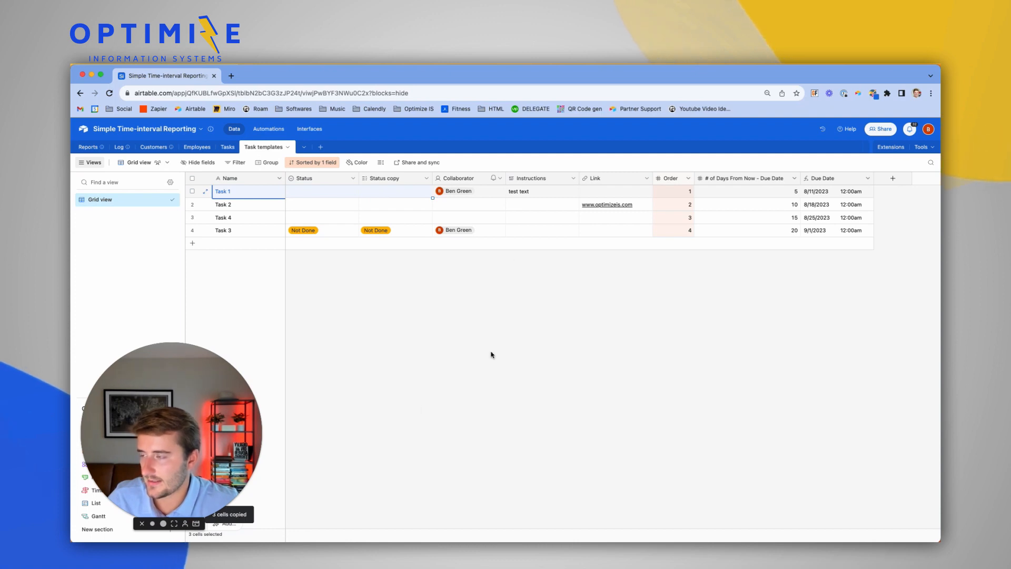
mouse_move(228, 146)
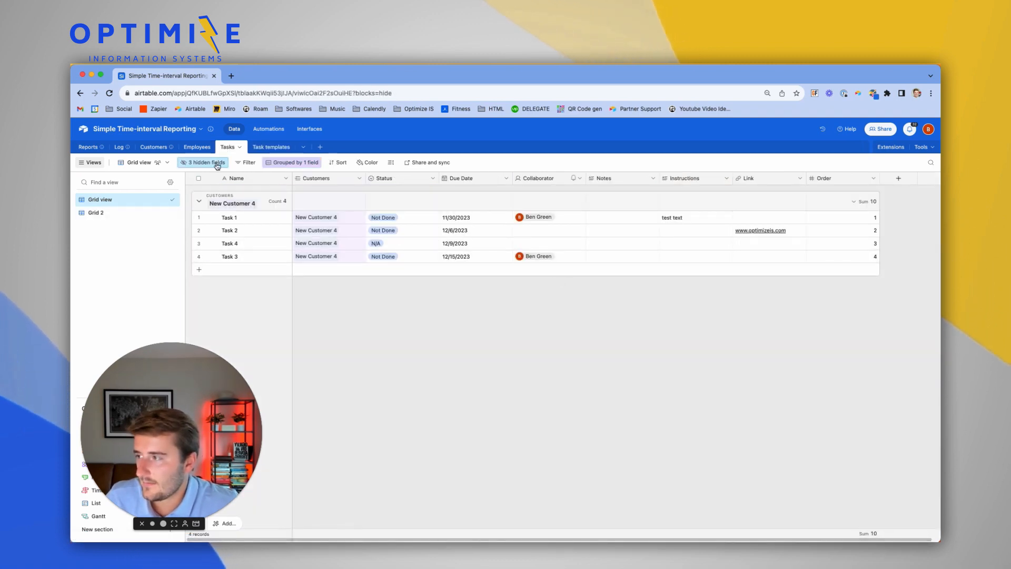
- Hide every Tasks field except Name, add a Label field, and paste the copied cells into its Task 1 cell
click(203, 163)
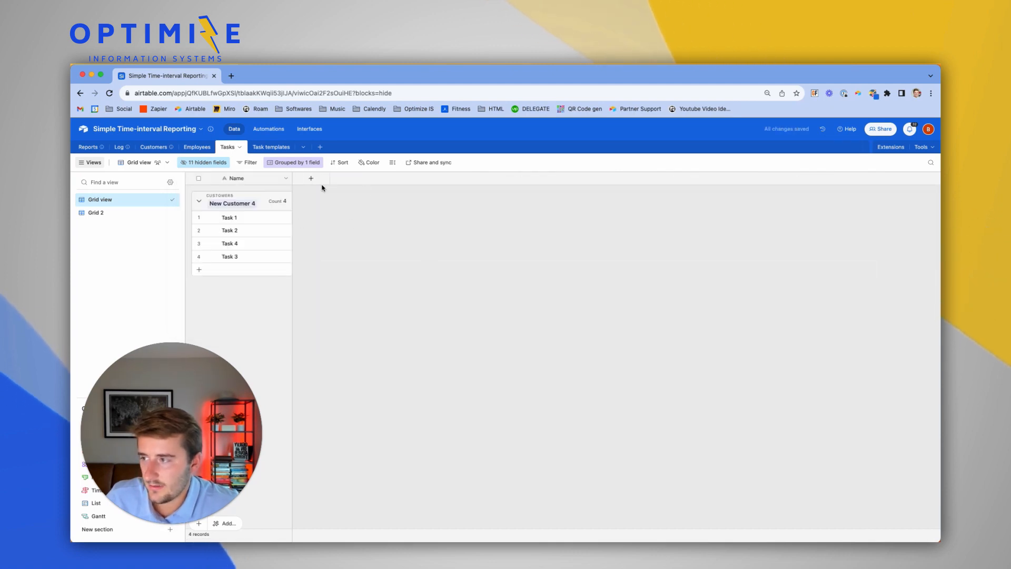
click(310, 178)
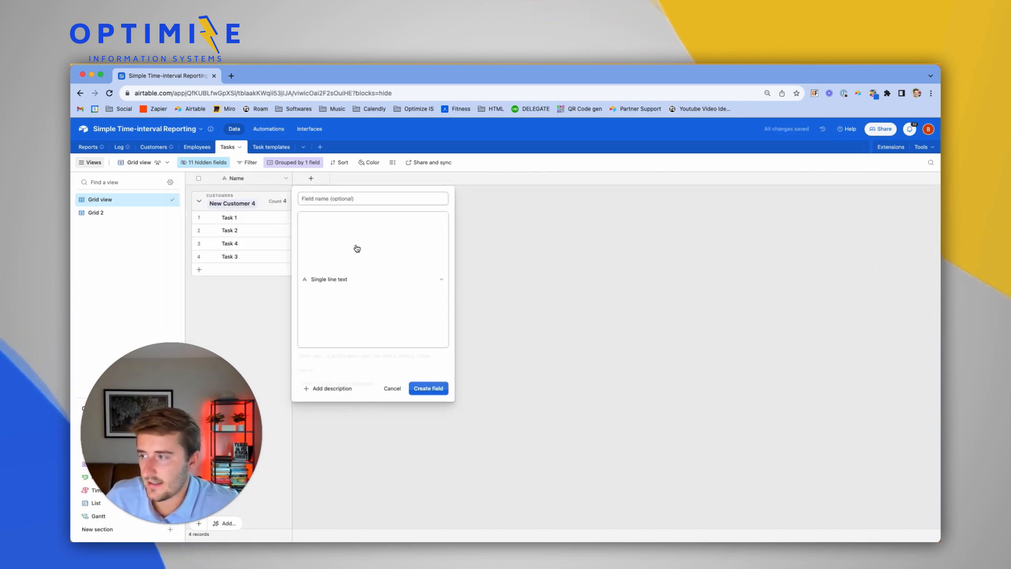
click(428, 388)
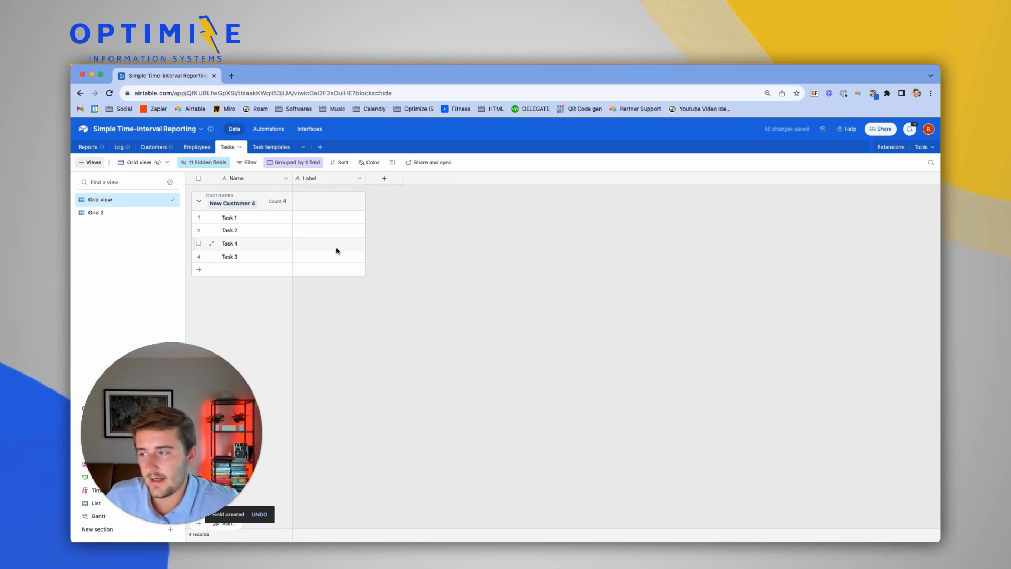
click(329, 217)
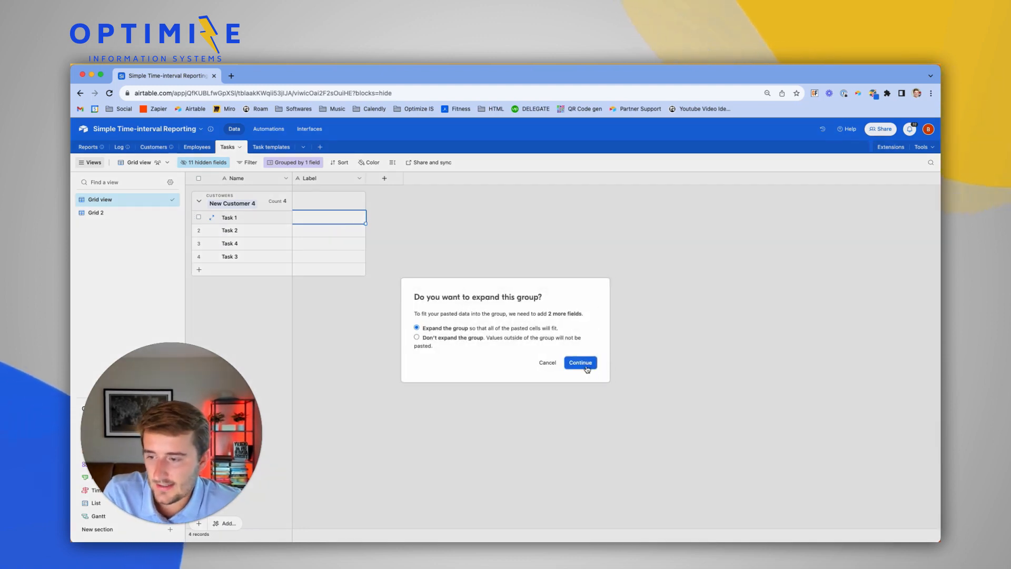
- Expand the group so the paste creates Status 2 and Status copy fields, then delete the temporary Label field
click(580, 362)
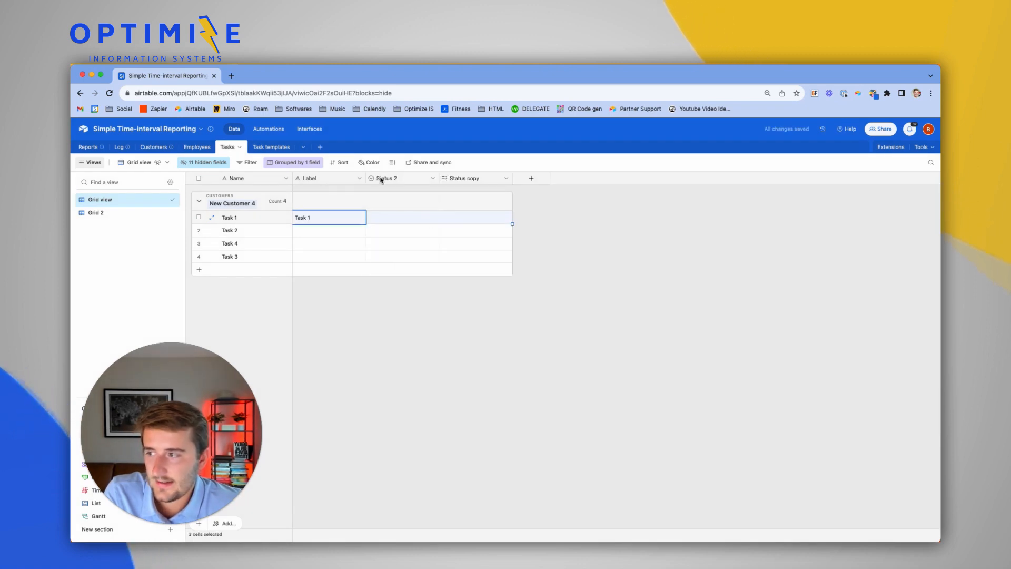
click(400, 231)
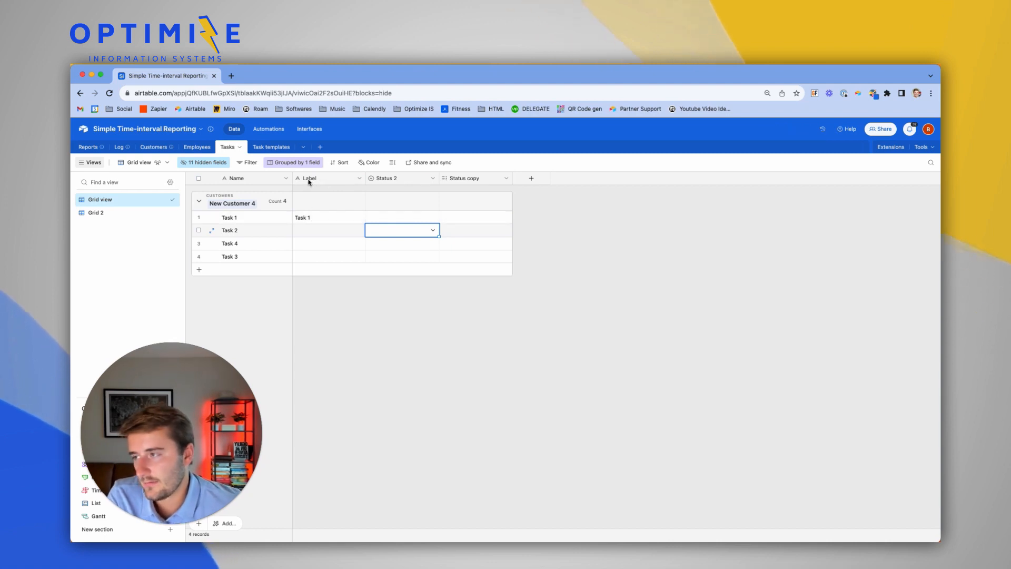
click(329, 179)
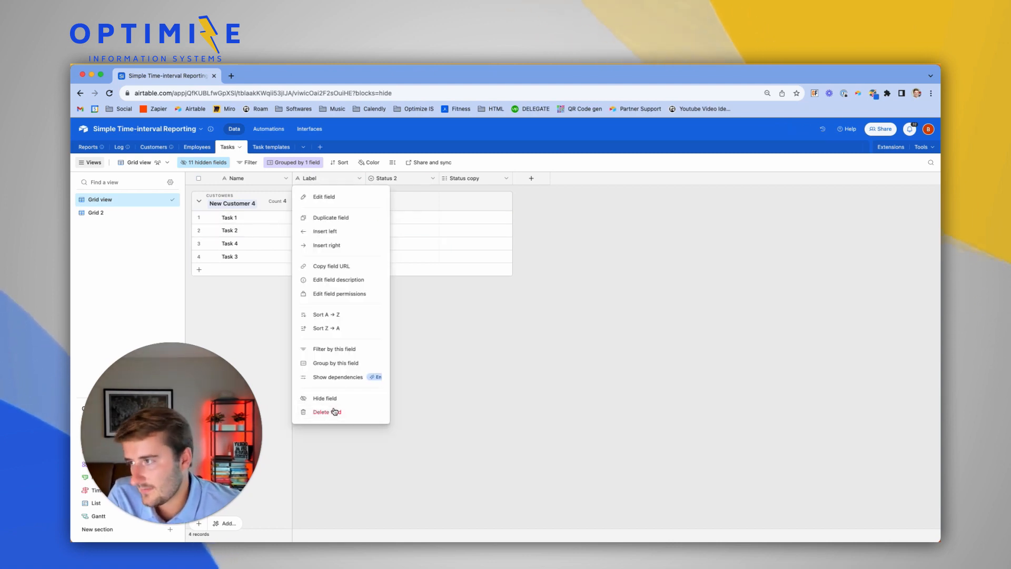
click(327, 412)
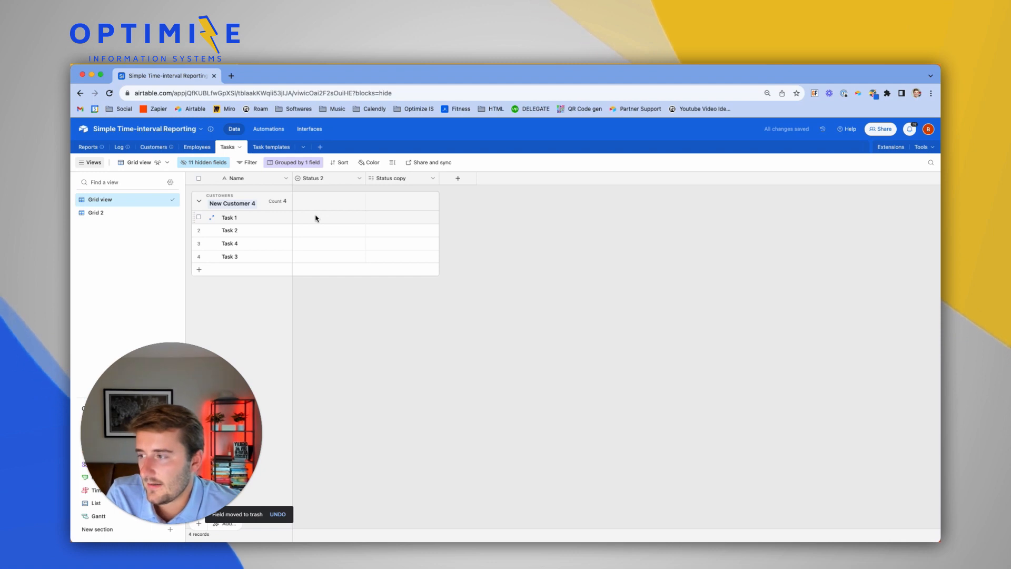
- Select cells across Status 2 and Status copy and delete both fields, leaving only Name visible
click(328, 217)
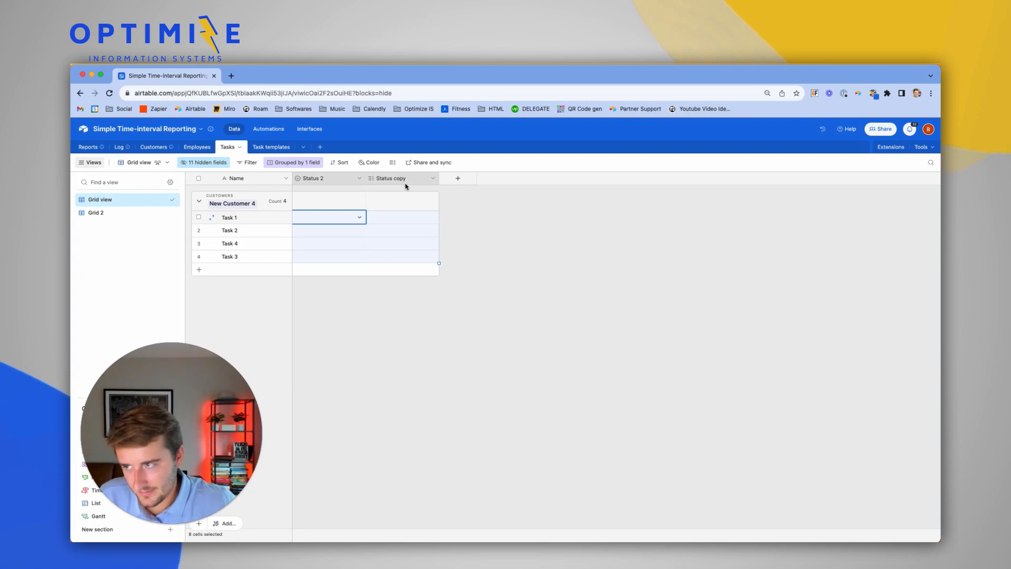
click(433, 178)
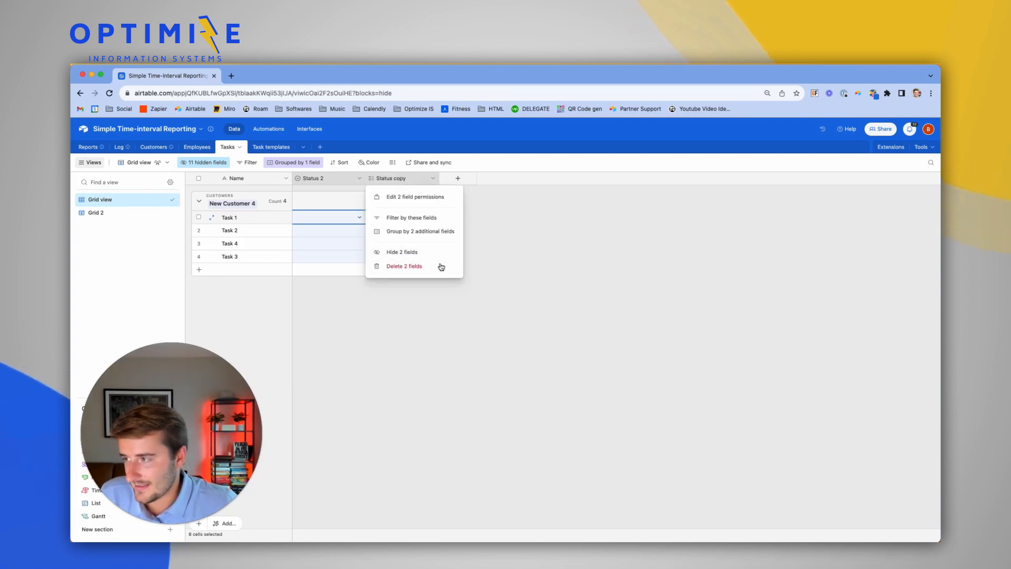
click(404, 266)
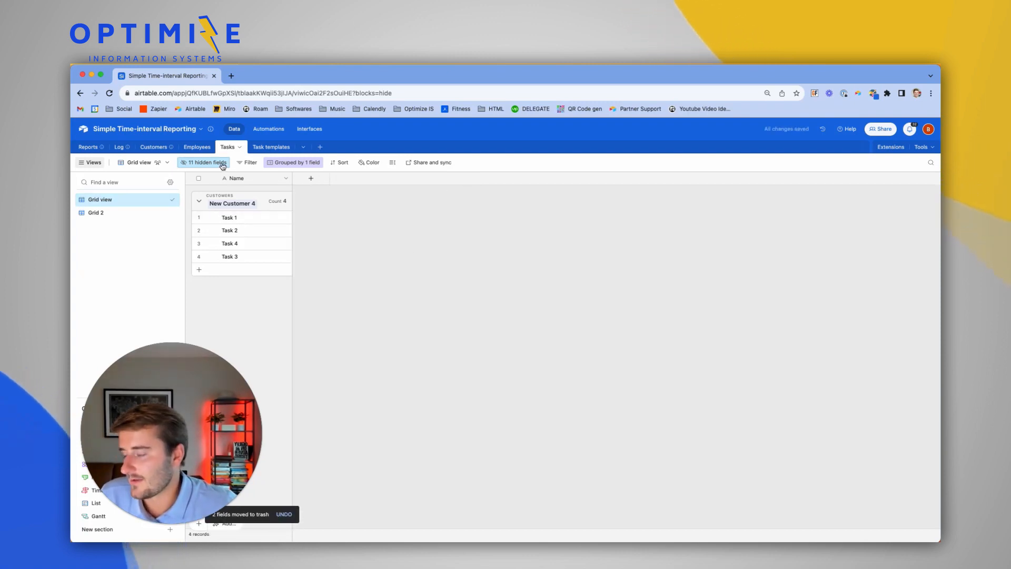